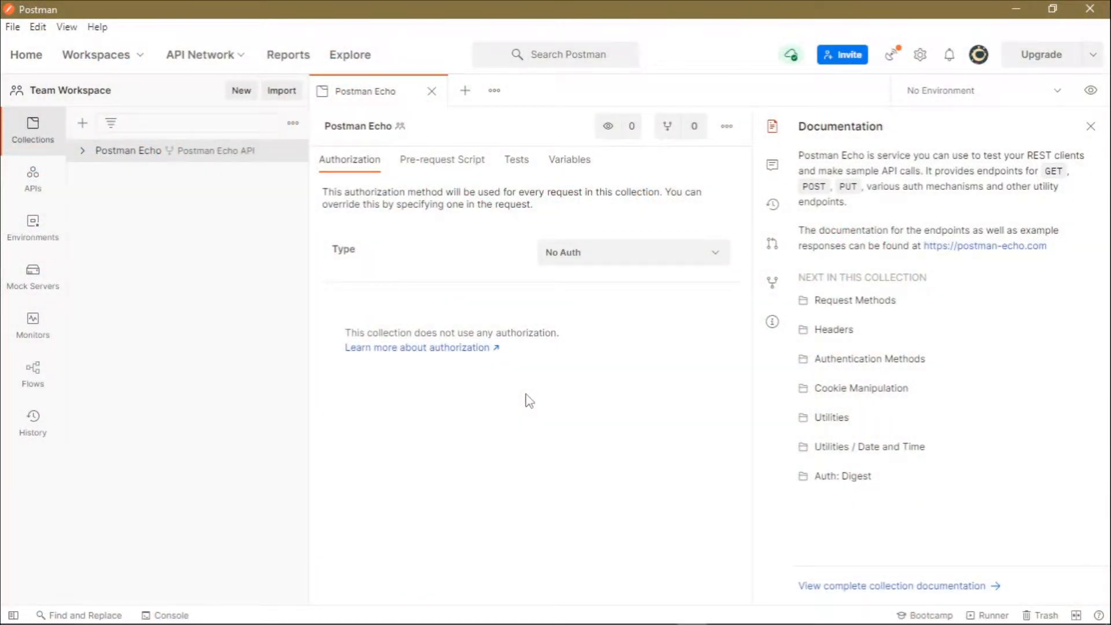
mouse_move(271, 391)
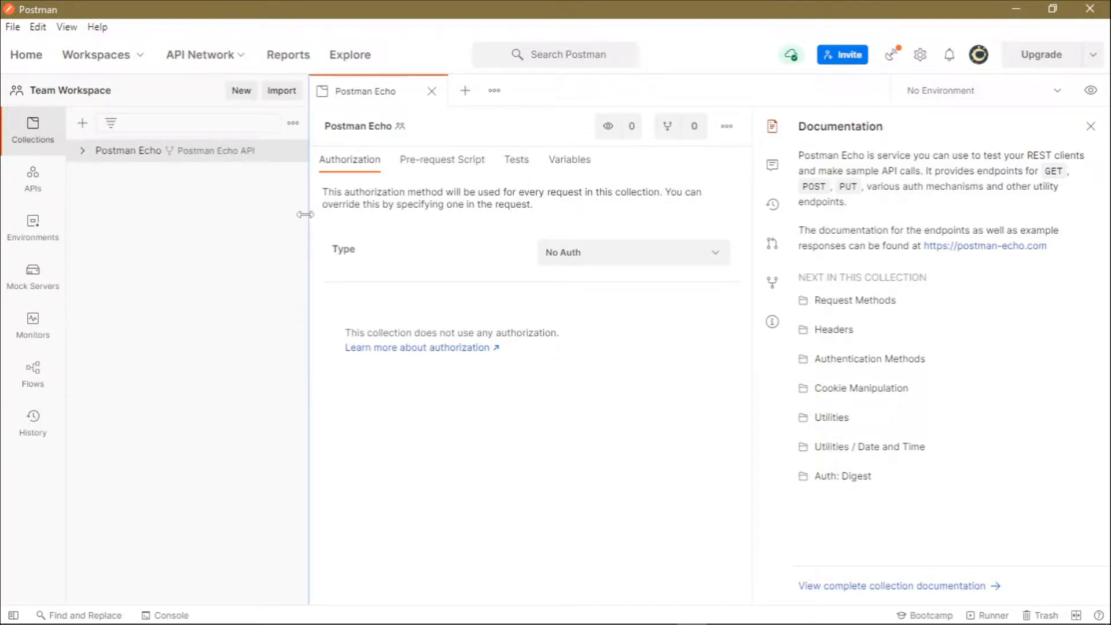
mouse_move(138, 60)
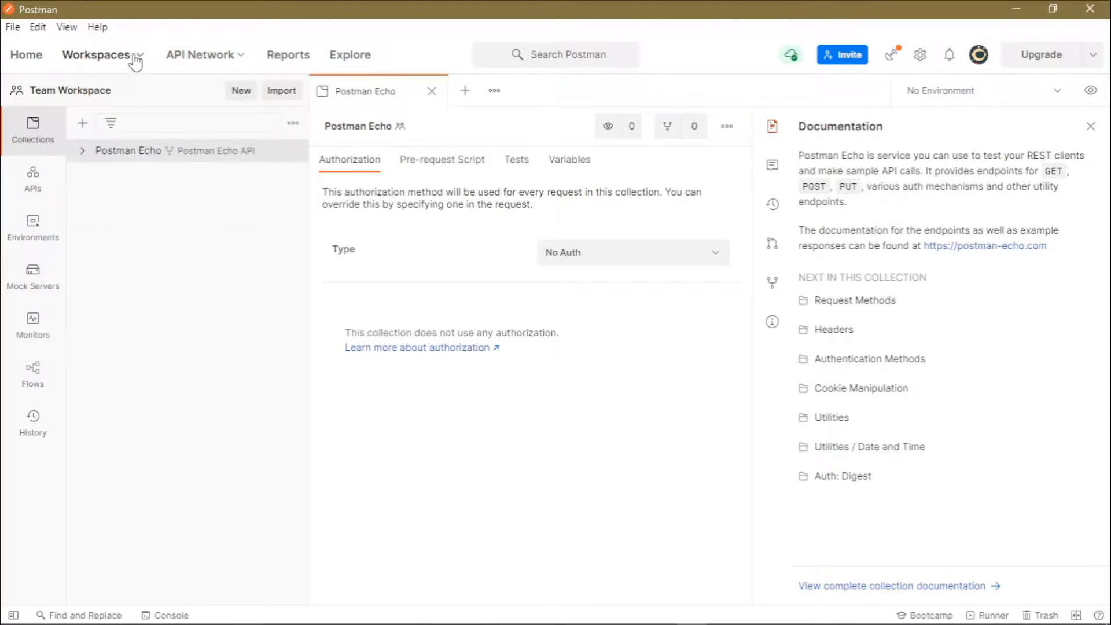
Start a new workspace named 'Api Workspace' with summary 'Api Work' from the Workspaces menu
left_click(97, 54)
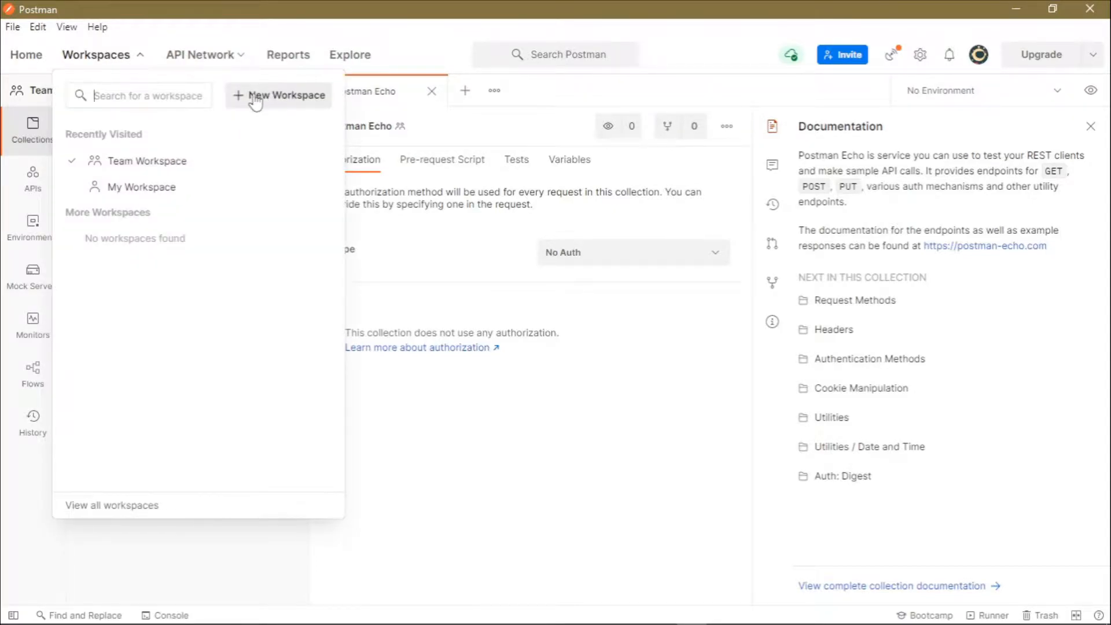
left_click(285, 95)
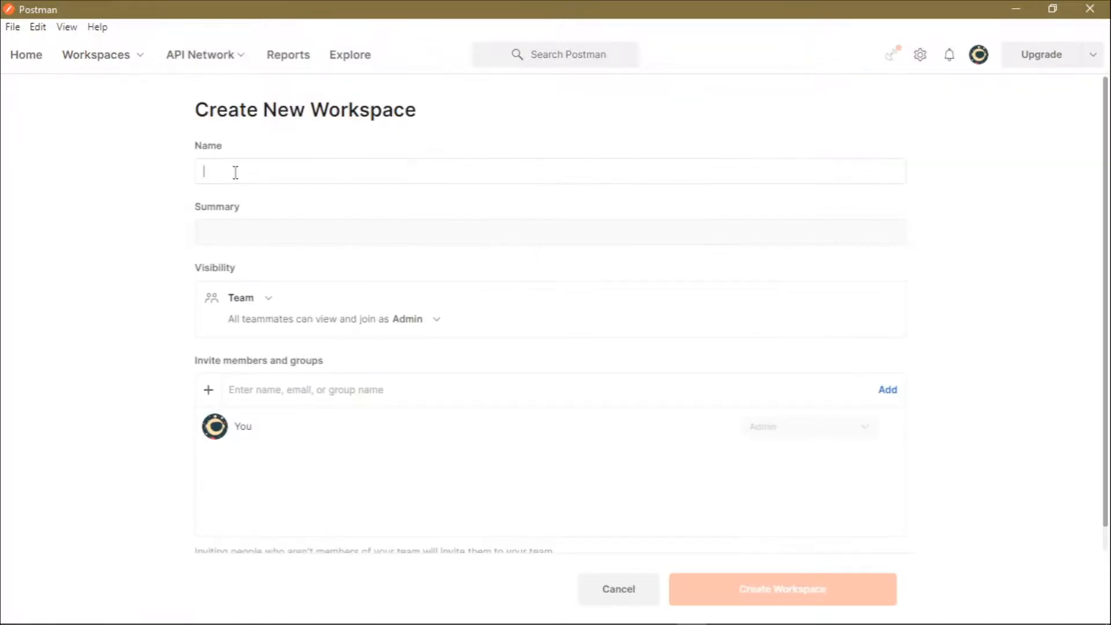
mouse_move(241, 176)
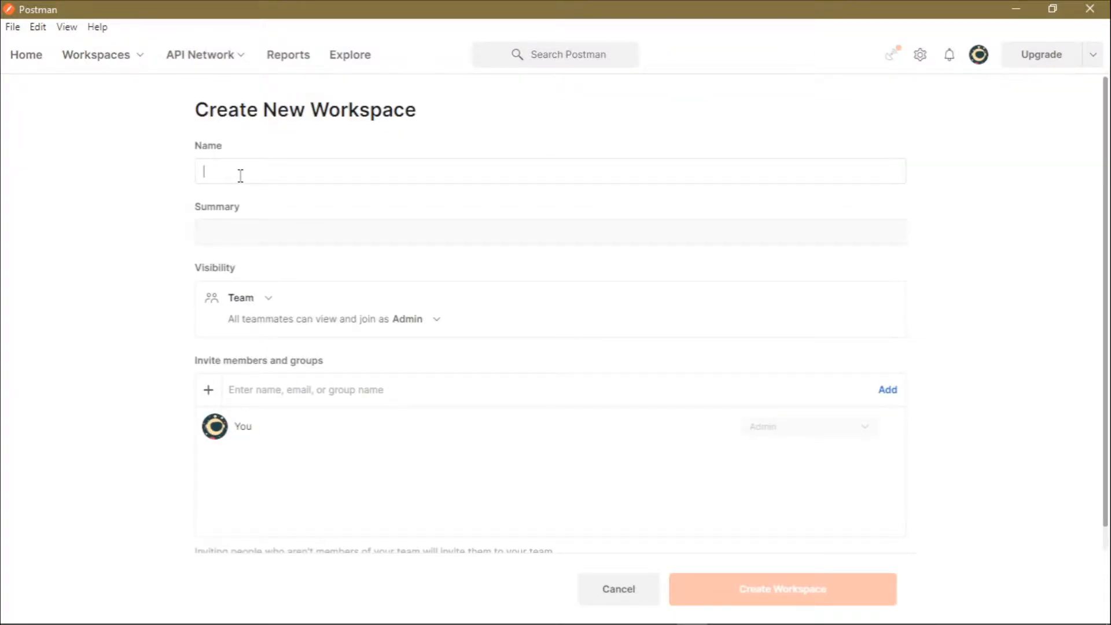
type("Api Workspace")
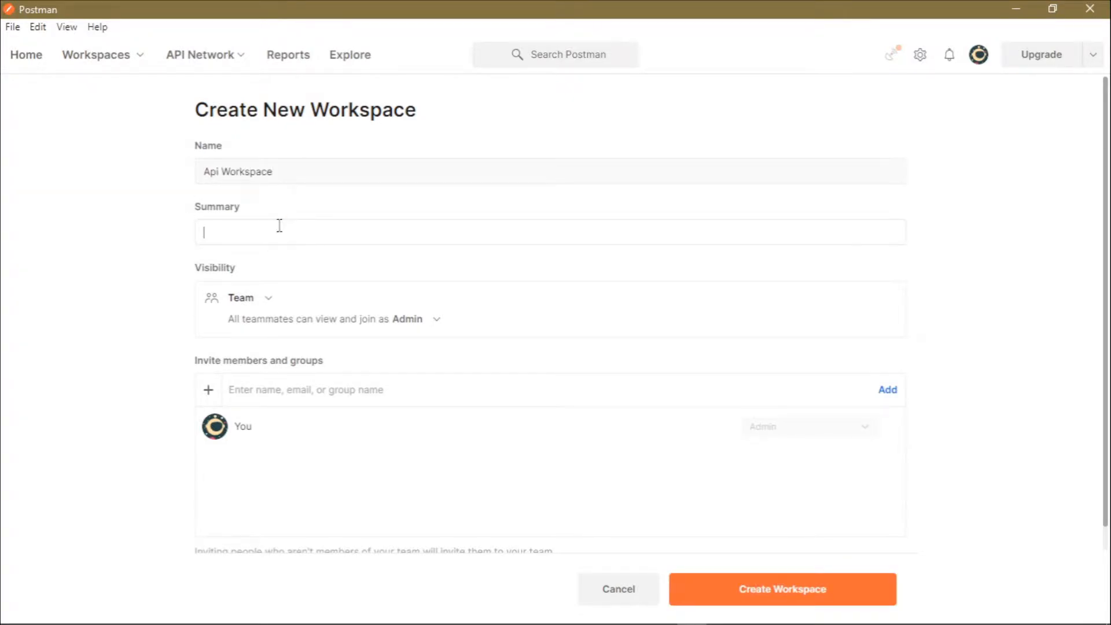
type("Api Work")
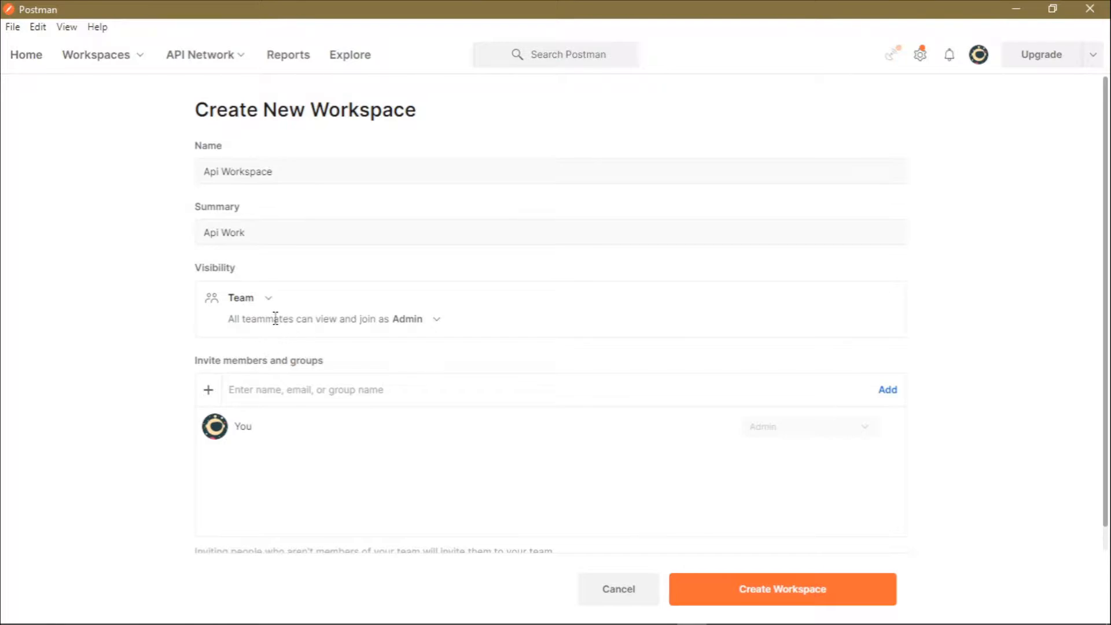
left_click(241, 298)
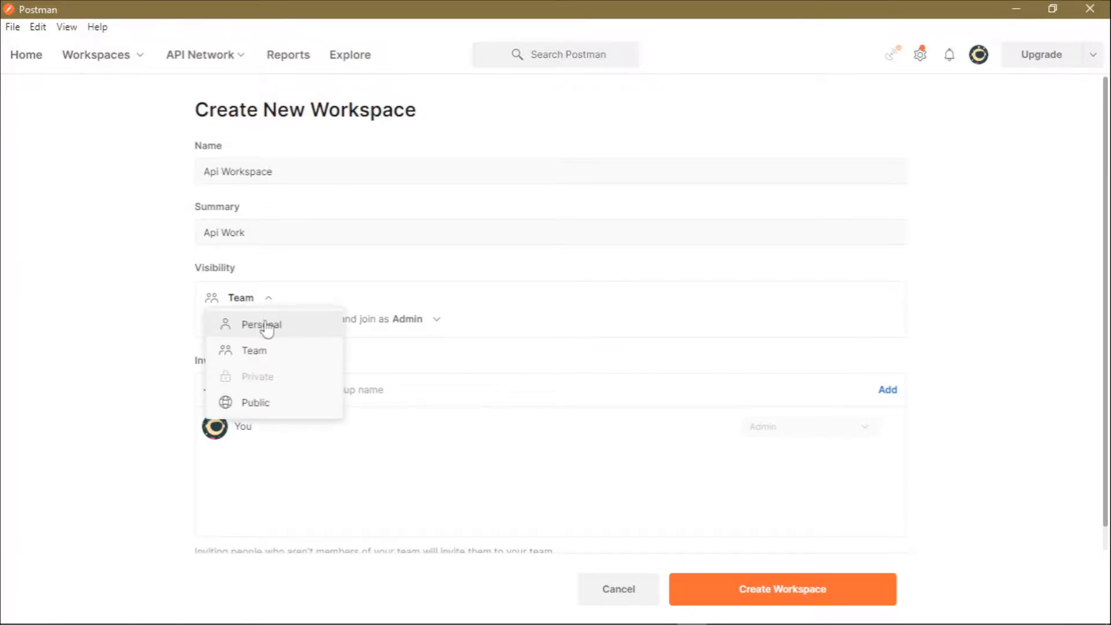
mouse_move(265, 303)
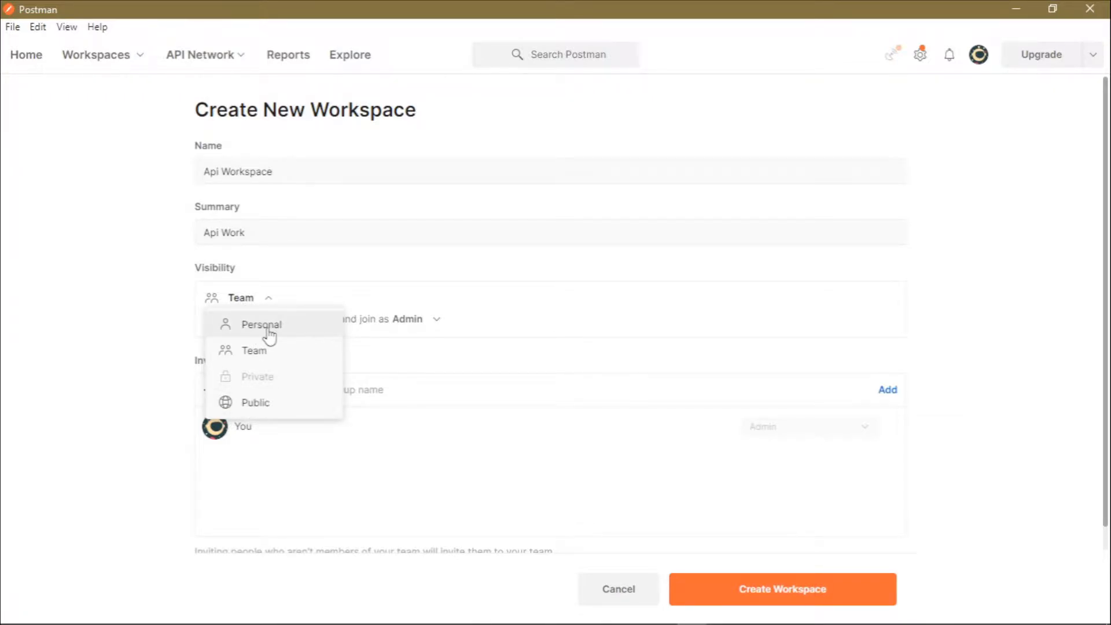
mouse_move(488, 318)
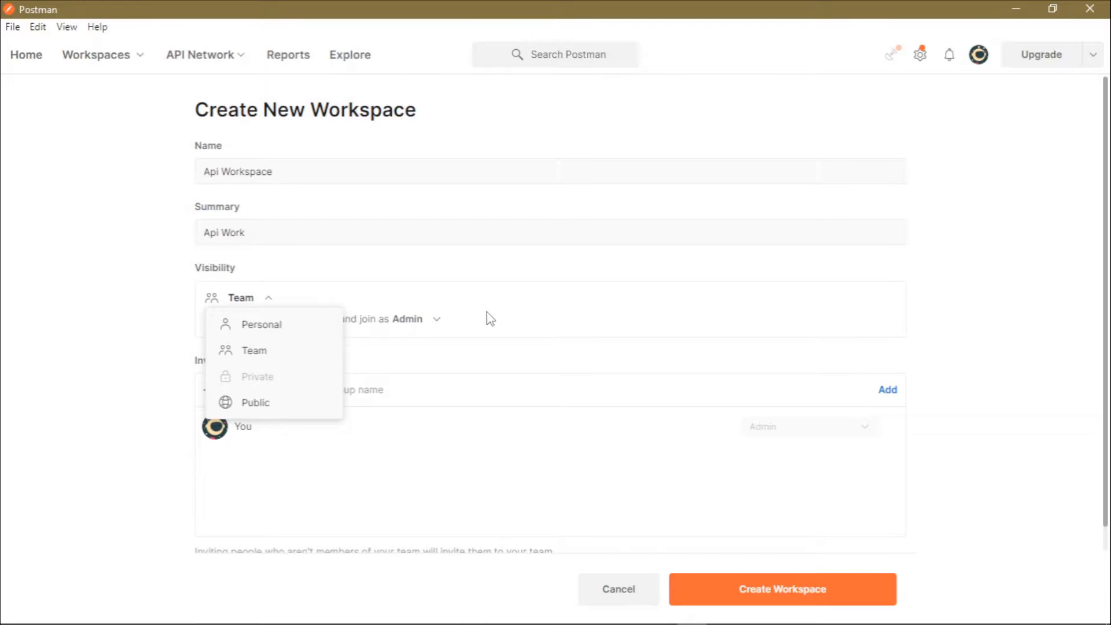
mouse_move(885, 275)
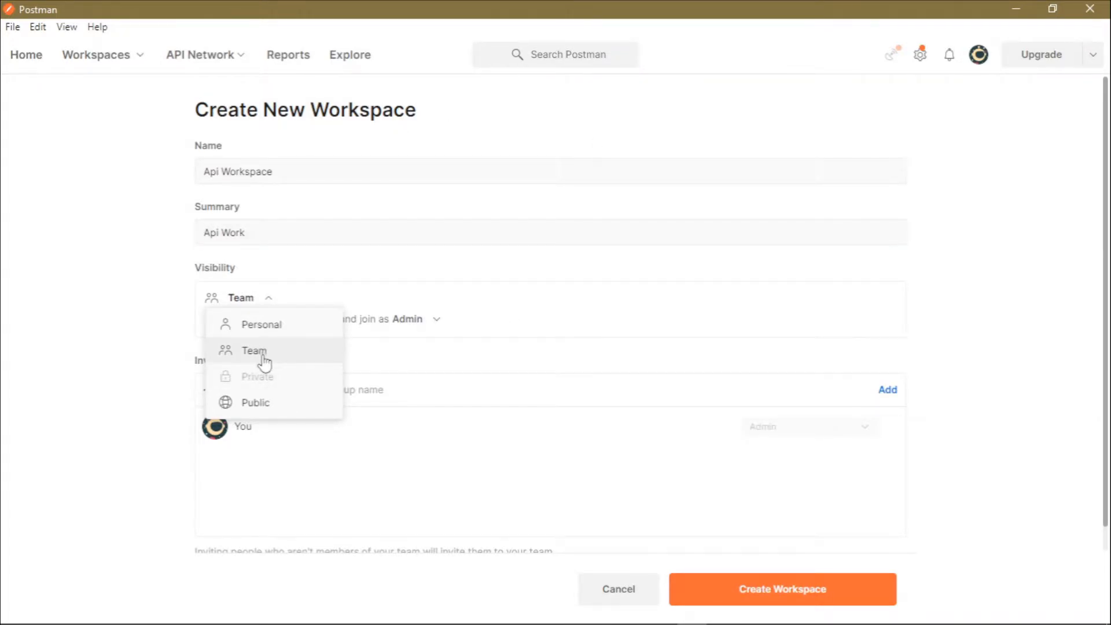
mouse_move(340, 123)
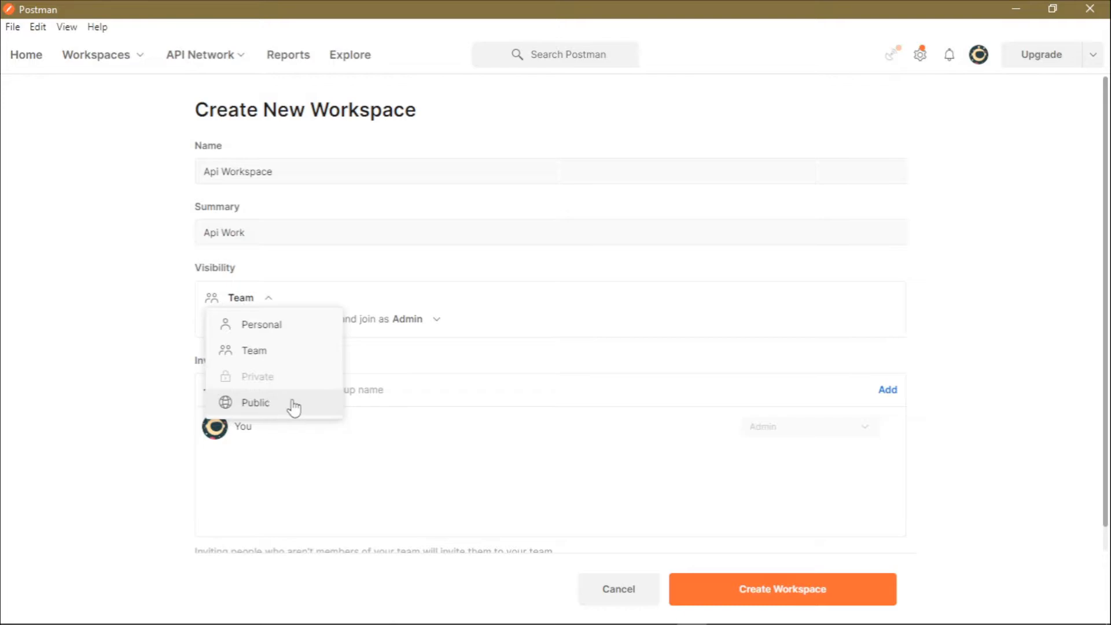
mouse_move(273, 409)
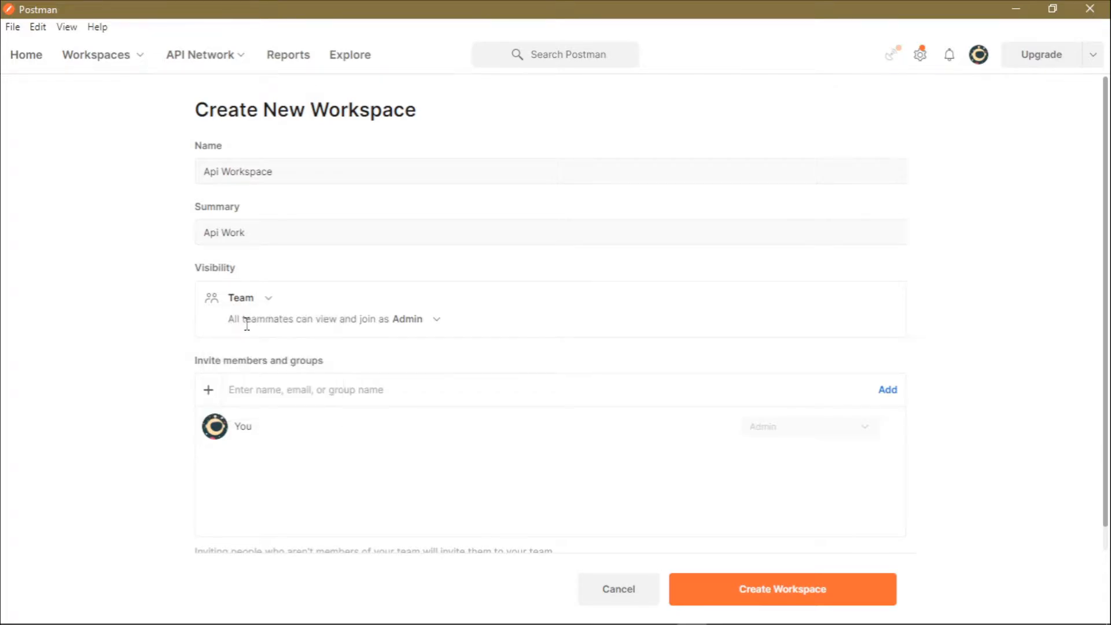
mouse_move(164, 275)
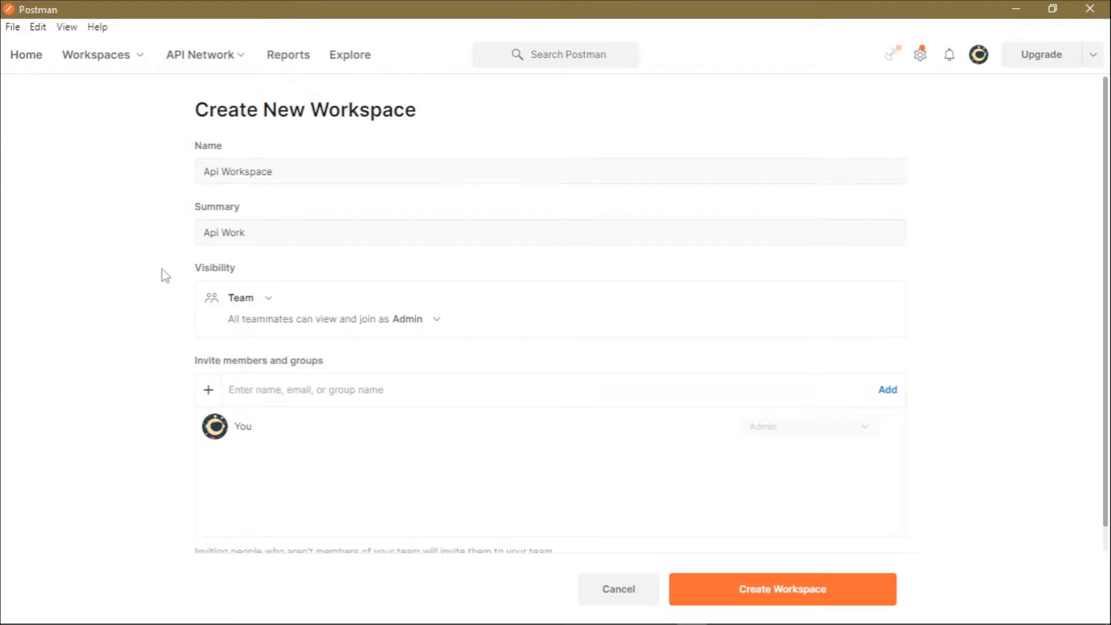
left_click(313, 389)
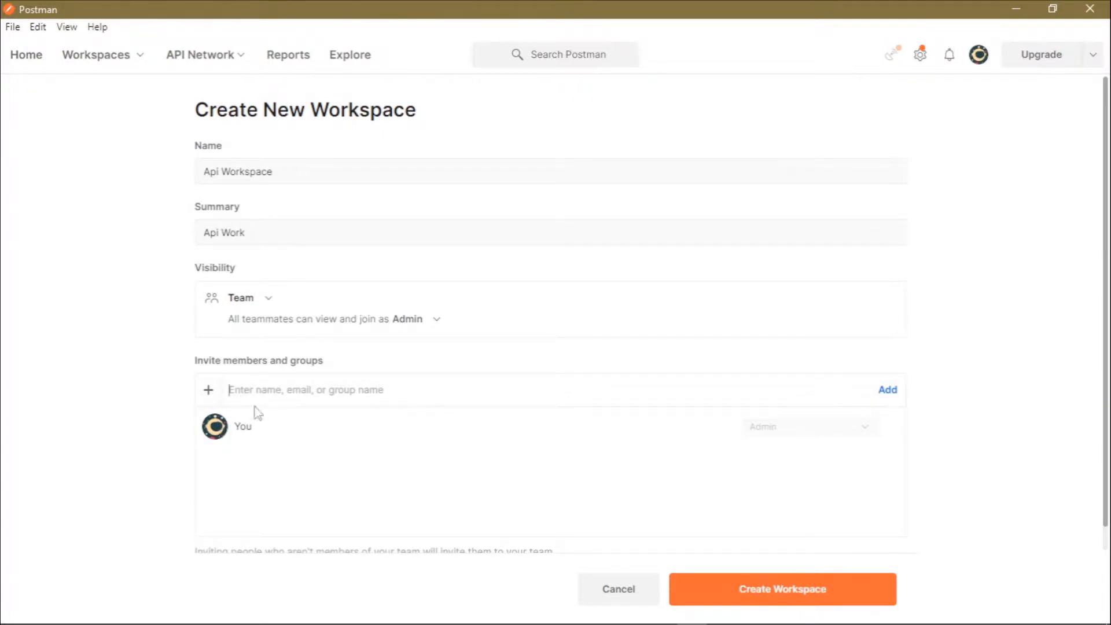
mouse_move(770, 604)
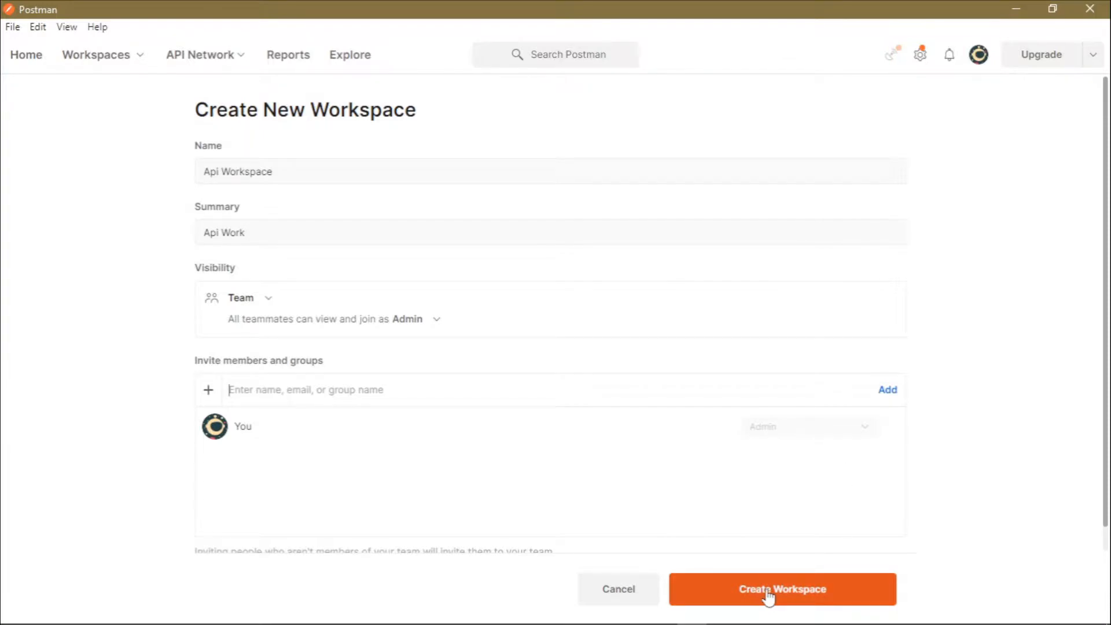
Create the Api Workspace, landing on its overview with Team visibility and no collections
left_click(782, 589)
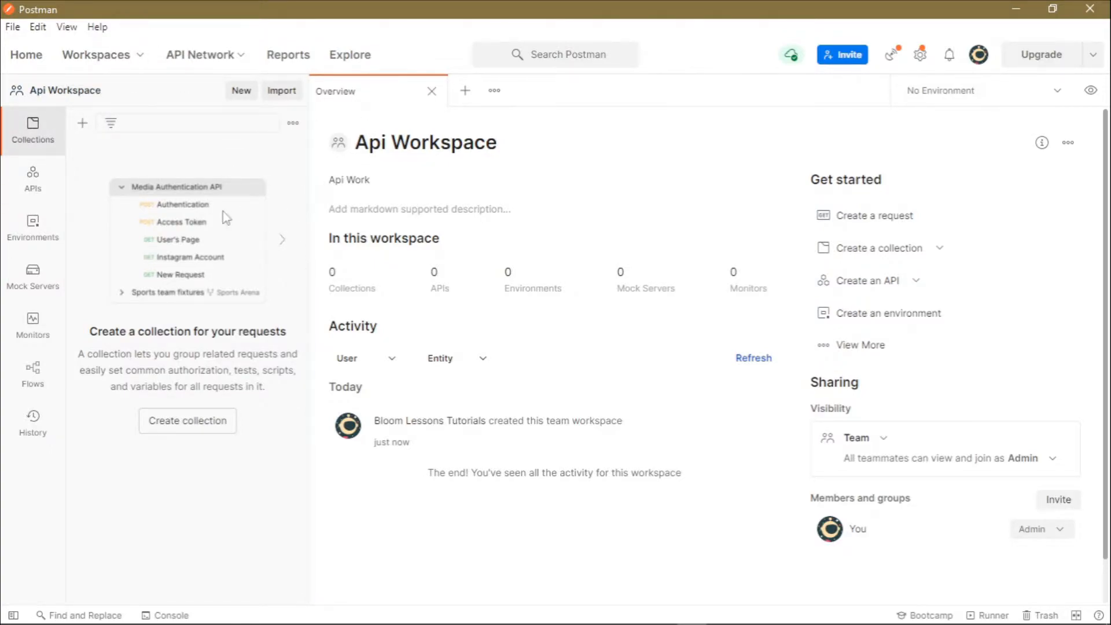
mouse_move(235, 276)
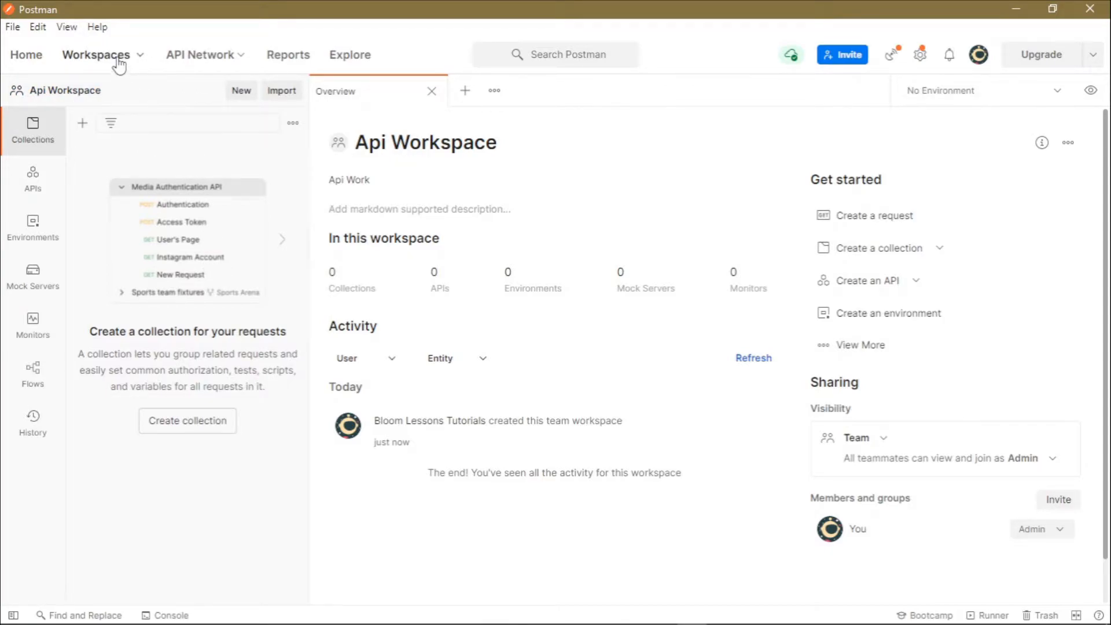
Switch to Team Workspace, then reopen the workspace list showing Api Workspace among recents
left_click(97, 55)
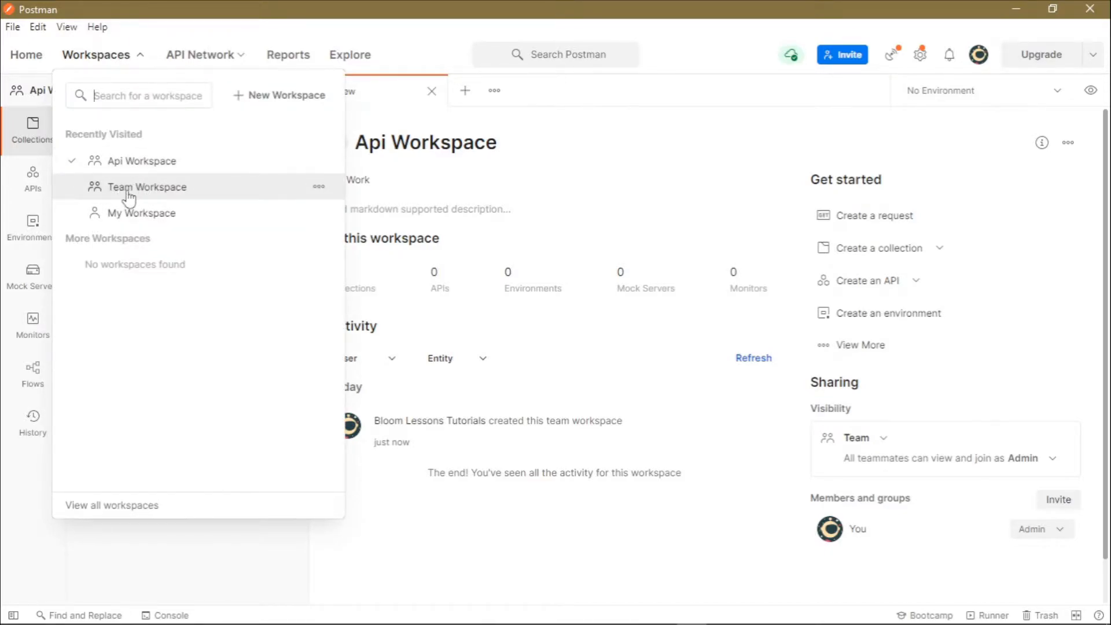
left_click(146, 188)
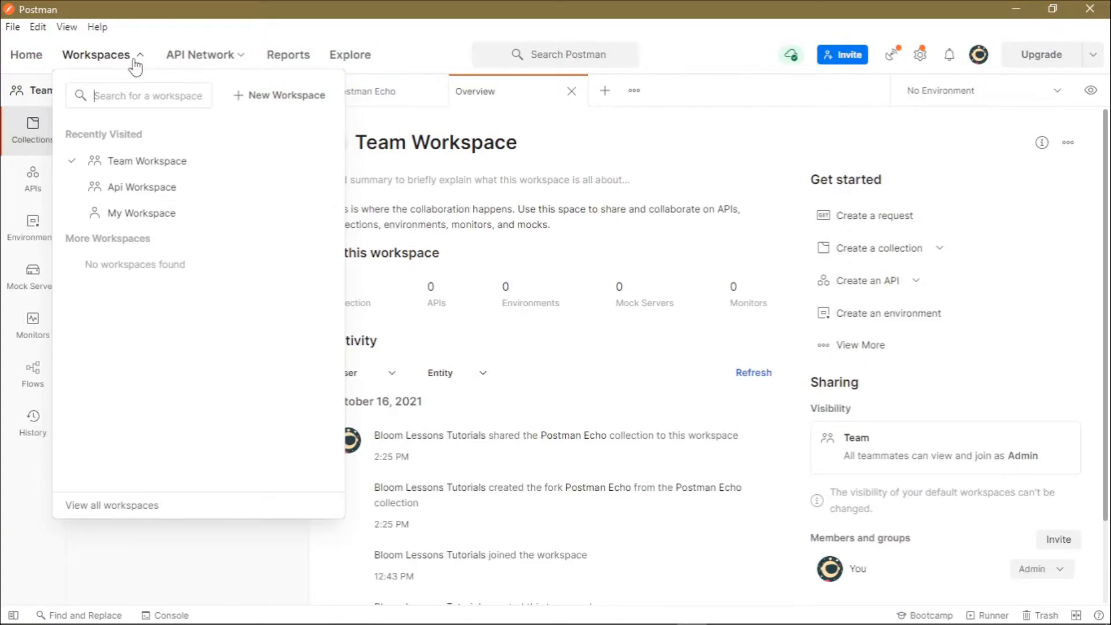
mouse_move(128, 64)
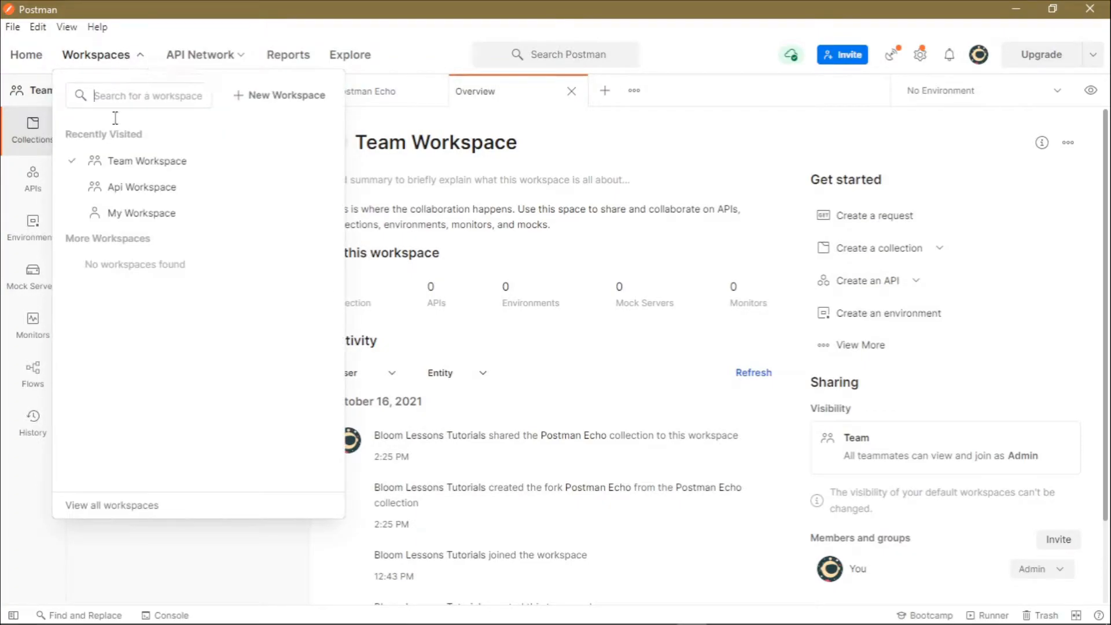
mouse_move(133, 194)
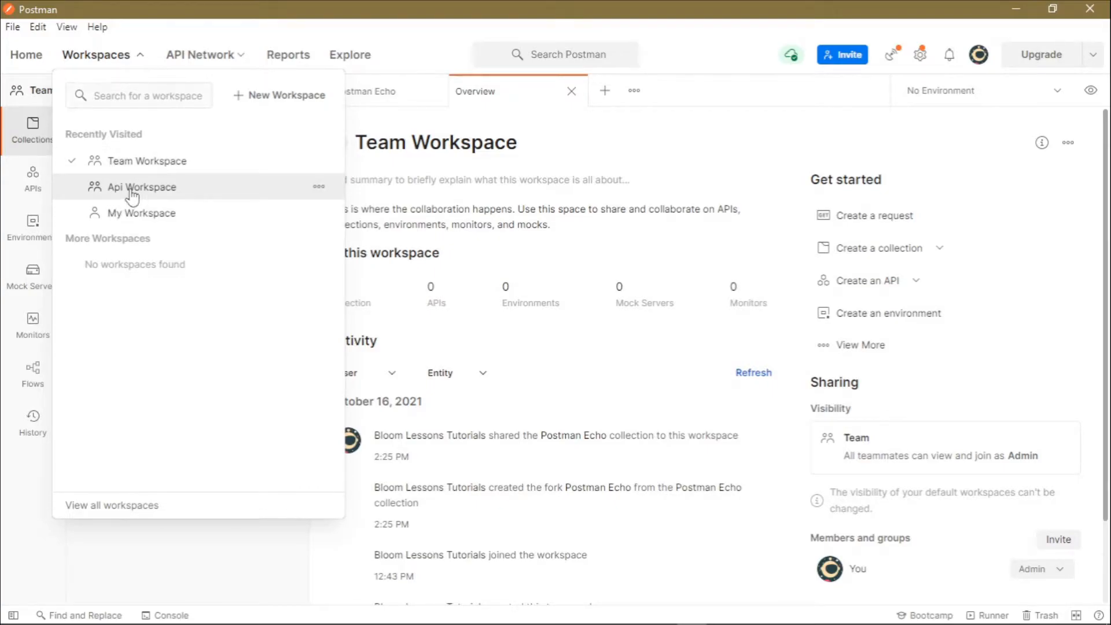
left_click(141, 188)
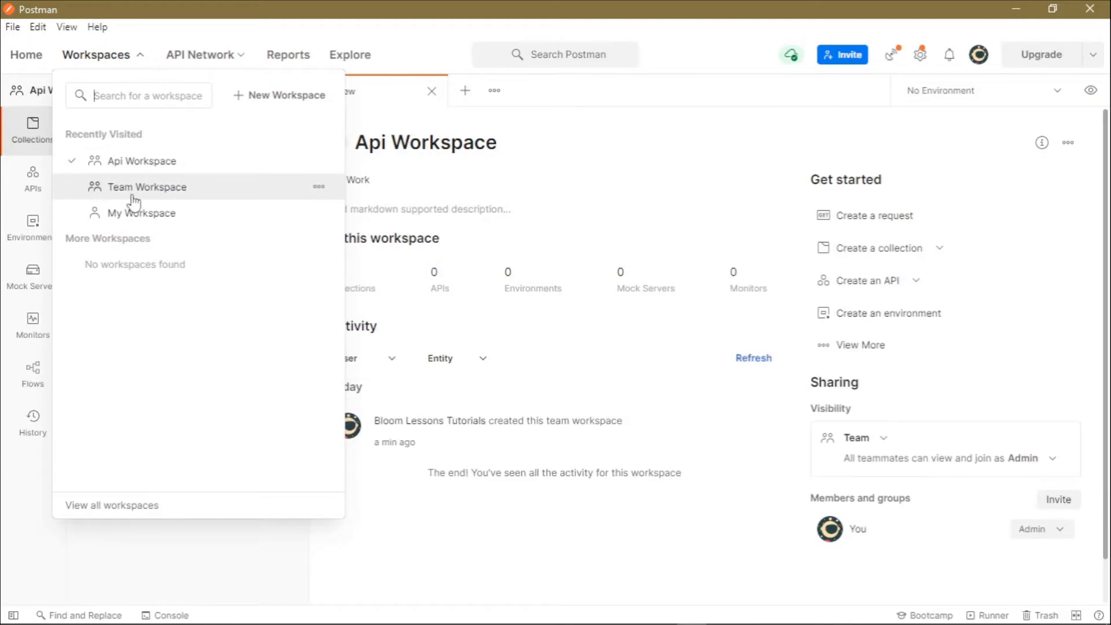
mouse_move(113, 217)
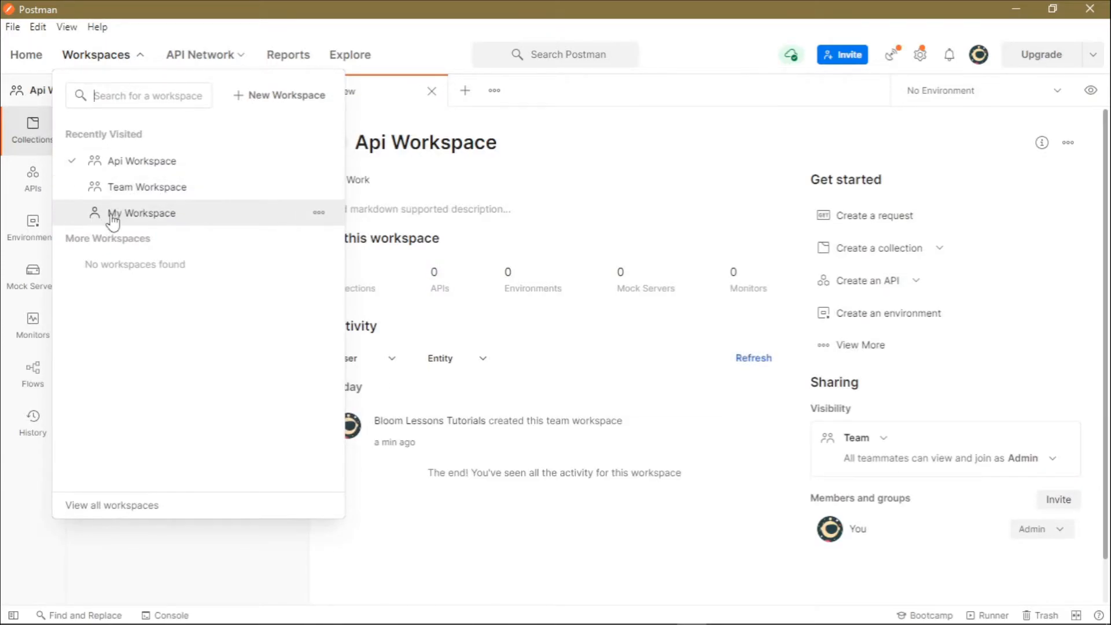
mouse_move(152, 190)
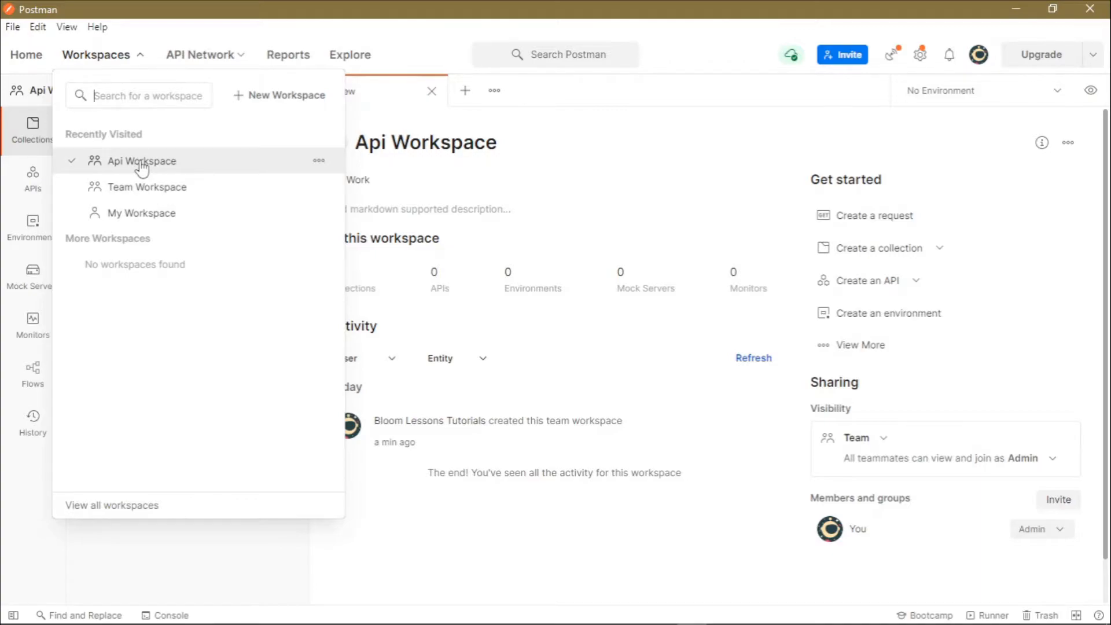
Delete the Api Workspace via its ••• menu and confirm, returning to the Postman home page
left_click(141, 160)
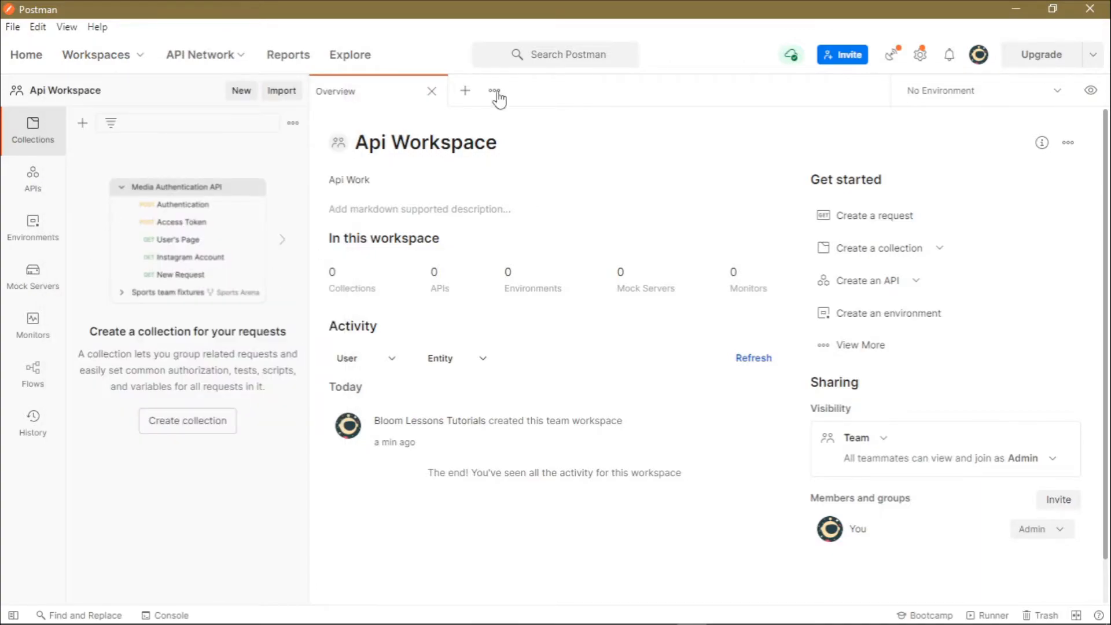
mouse_move(379, 176)
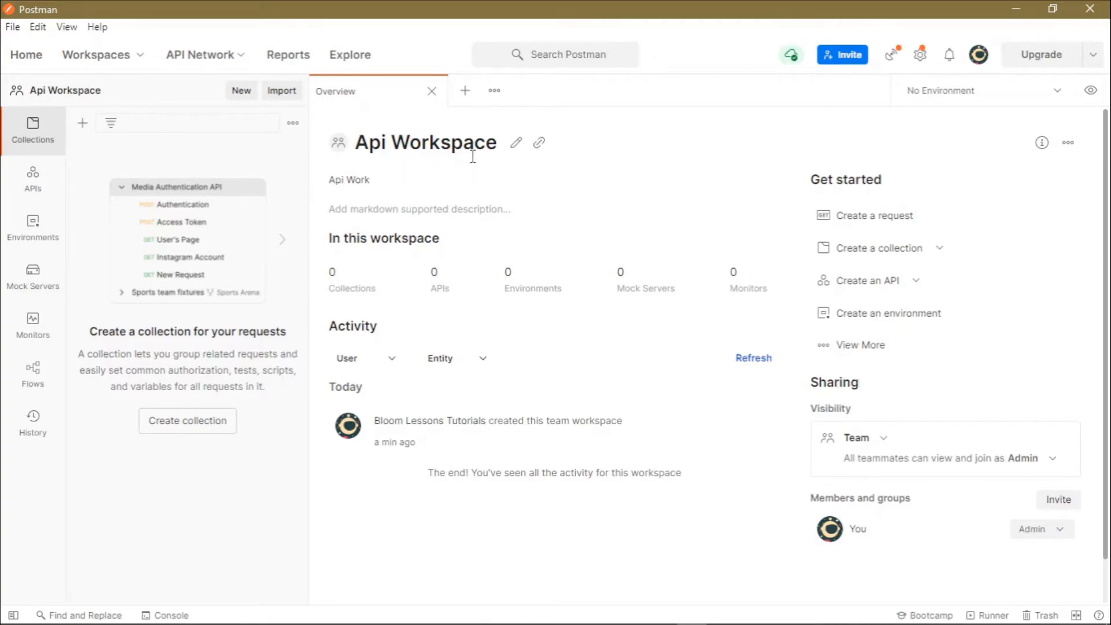
mouse_move(1066, 144)
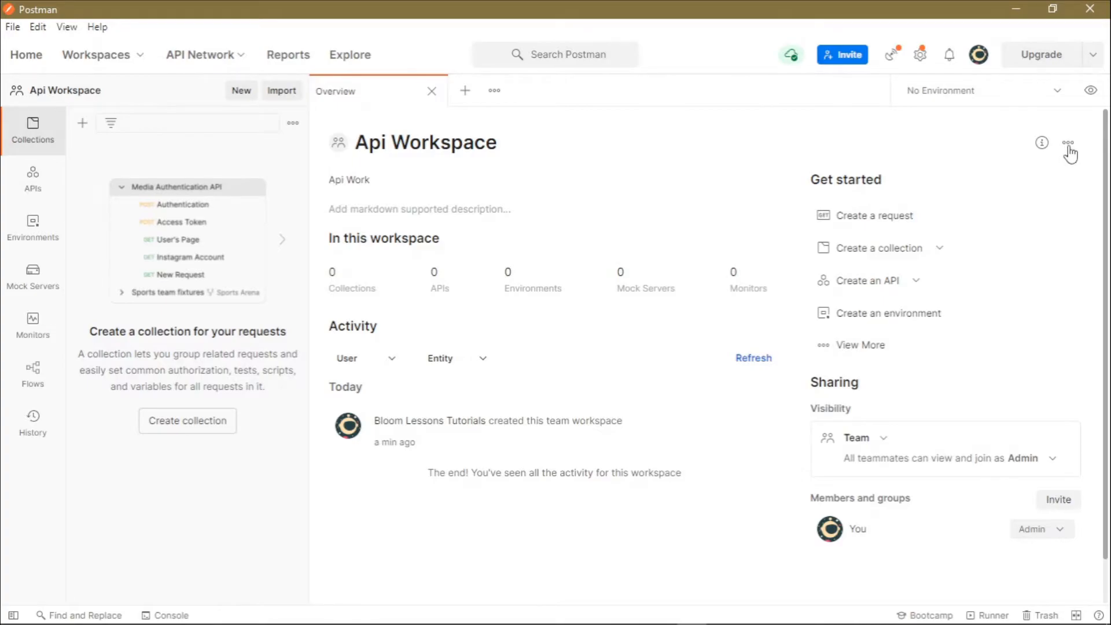
left_click(1069, 143)
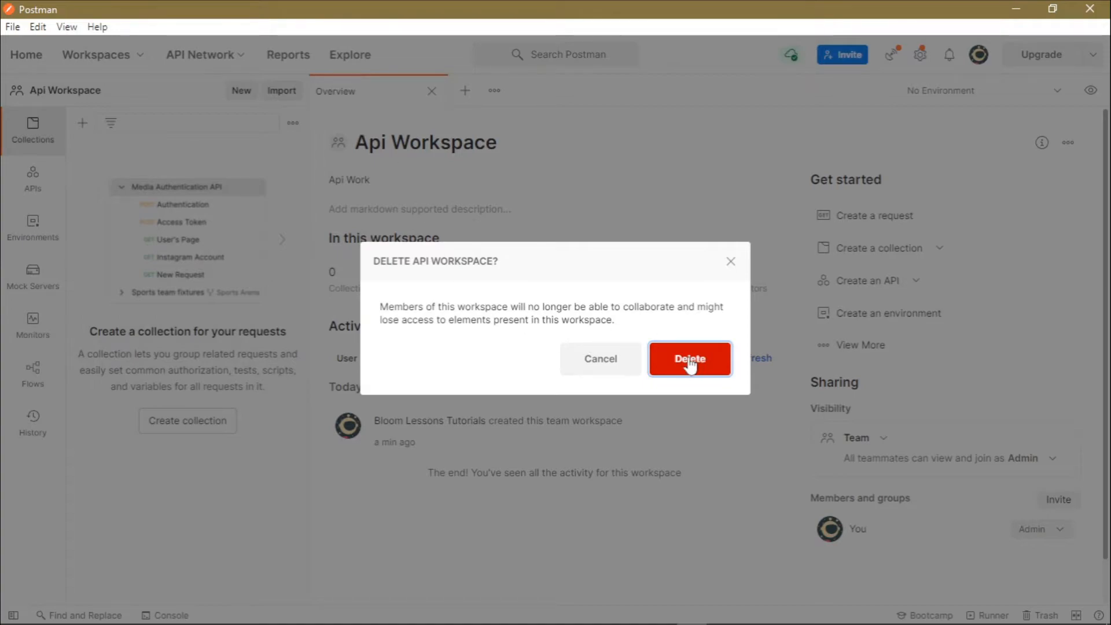
left_click(689, 358)
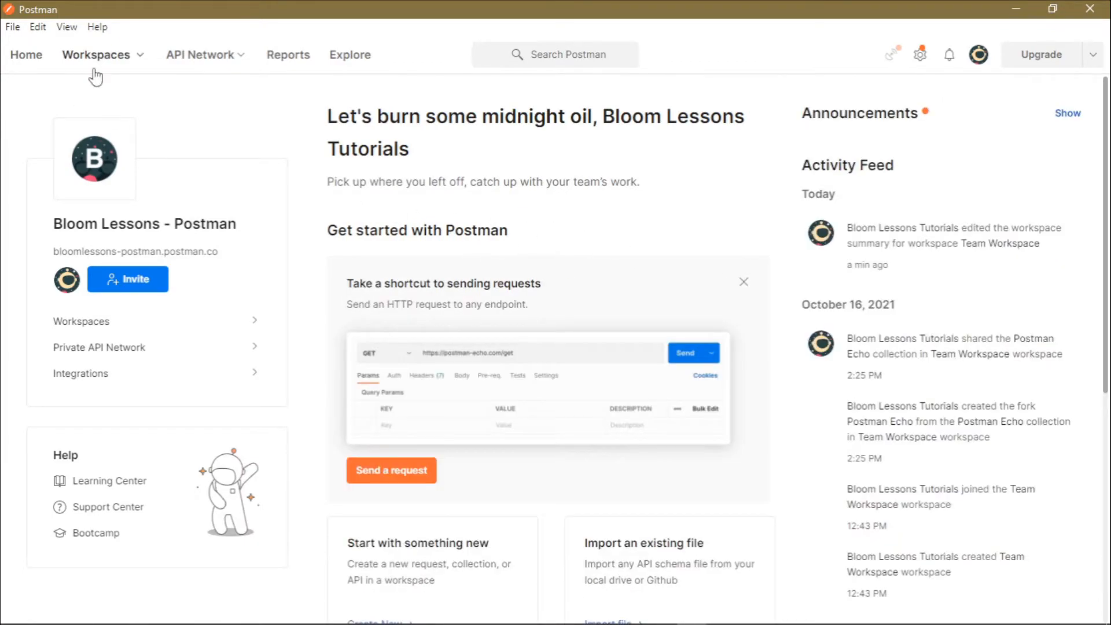
mouse_move(128, 65)
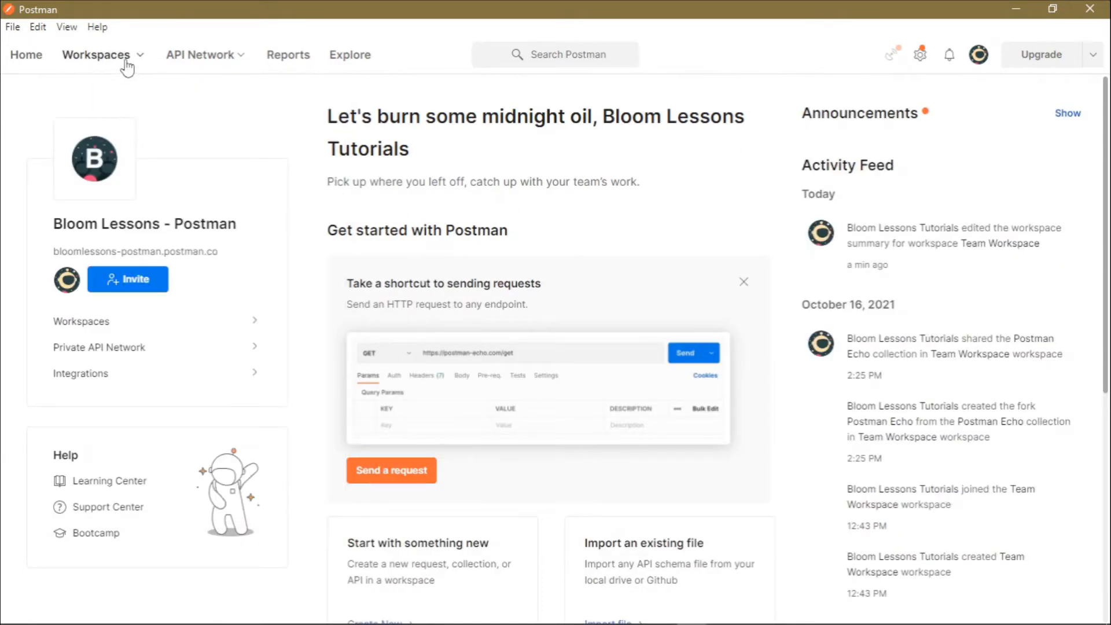
Reopen the workspace list, now listing only Team Workspace and My Workspace
left_click(99, 54)
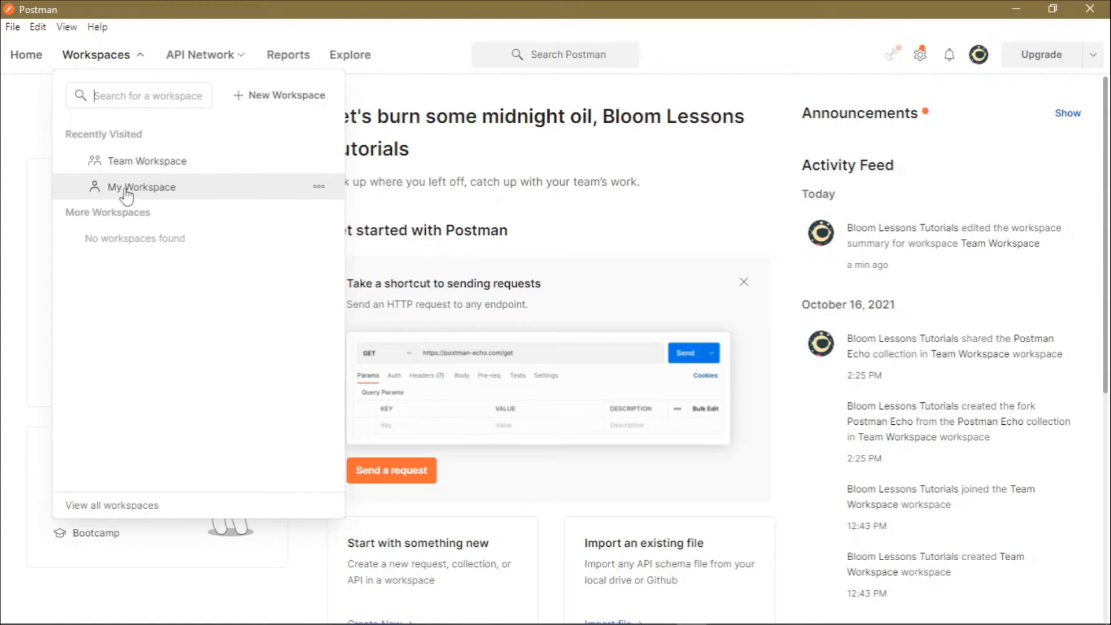
left_click(142, 187)
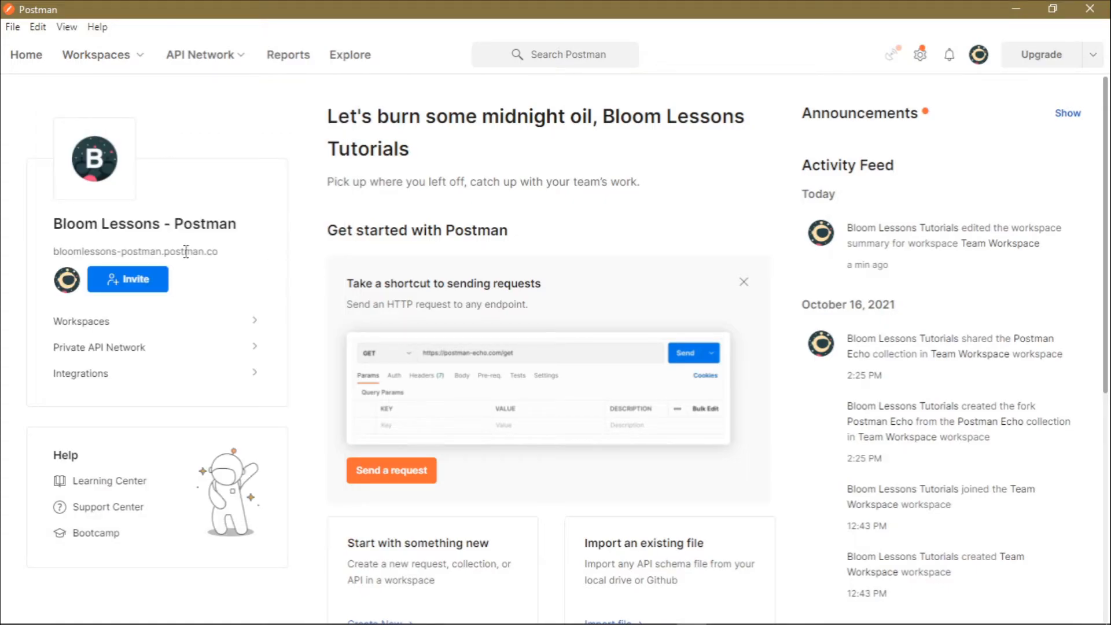
left_click(98, 55)
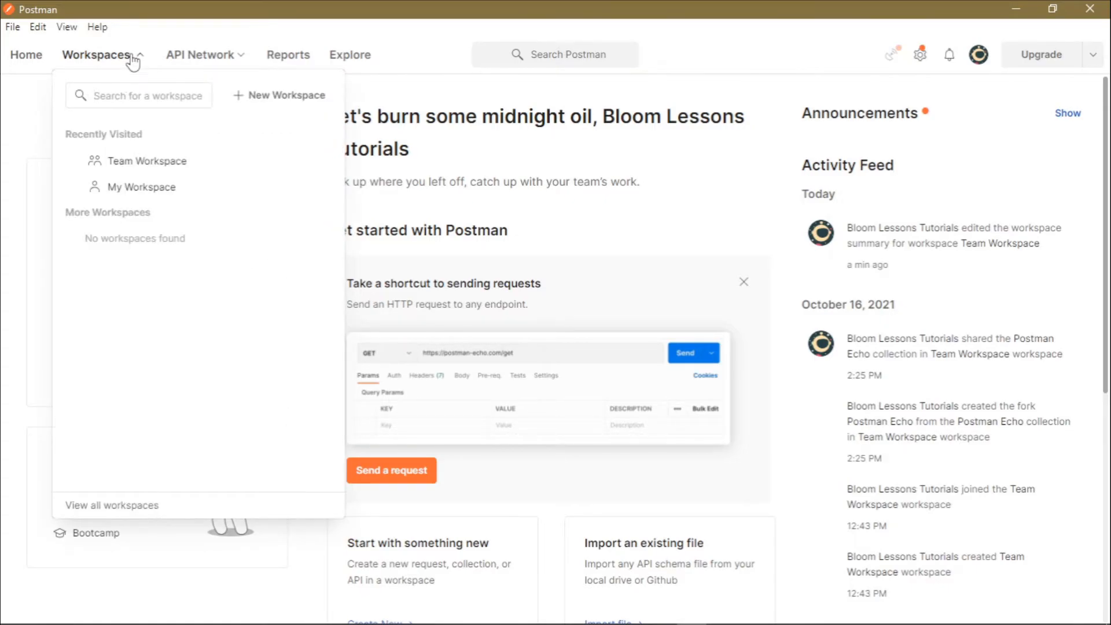
mouse_move(142, 173)
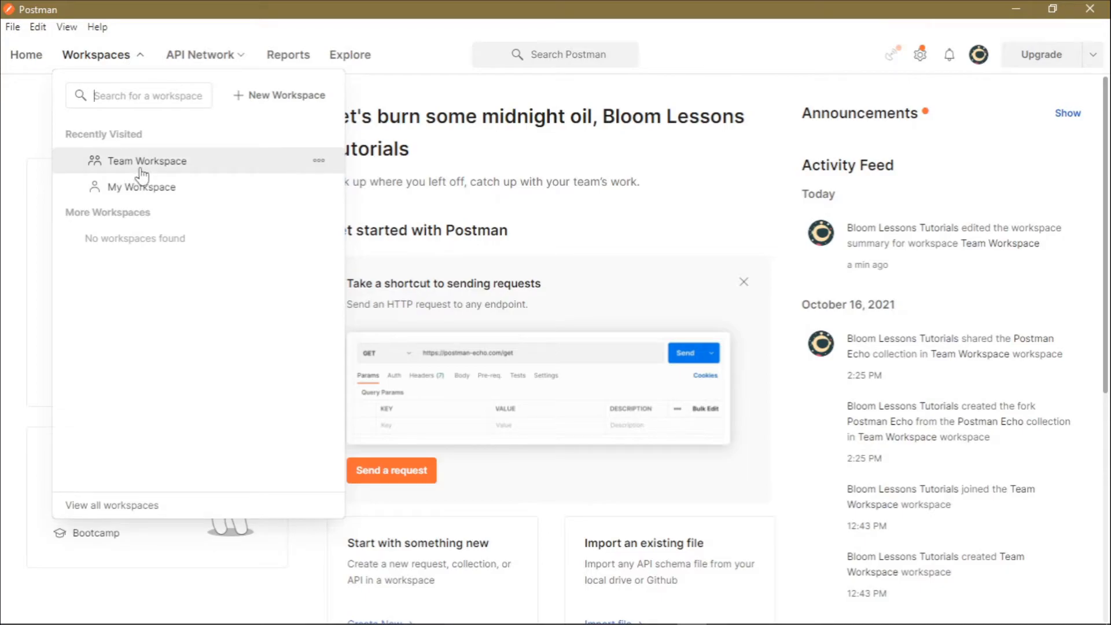
mouse_move(148, 171)
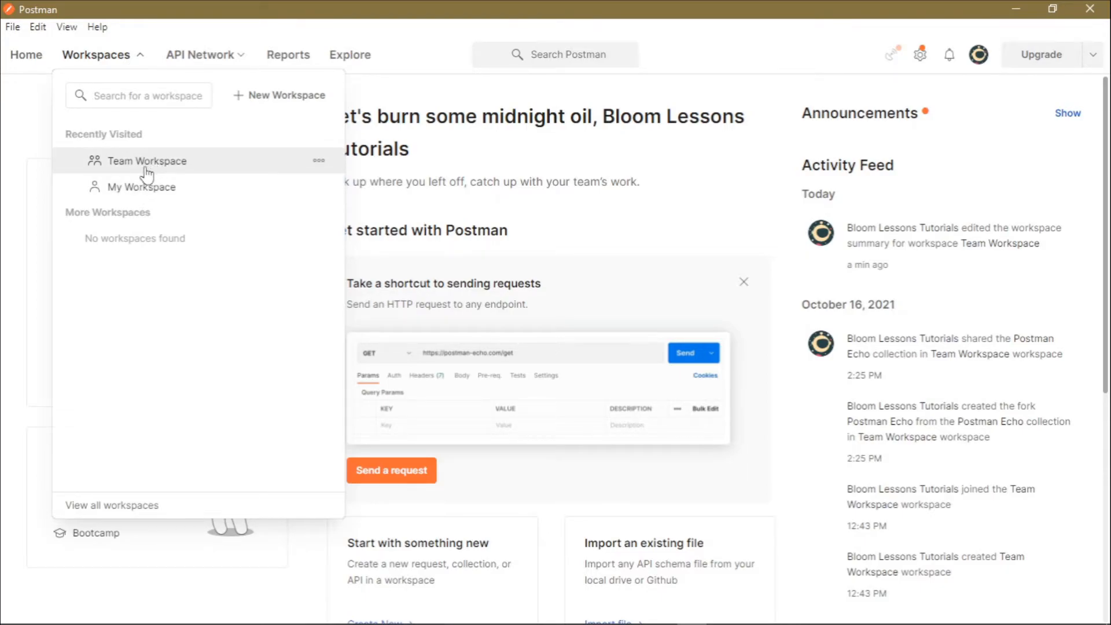
Rename Team Workspace to 'Bloom Team Workspace' with summary 'Bloom lessons tutorials workspace'
left_click(147, 161)
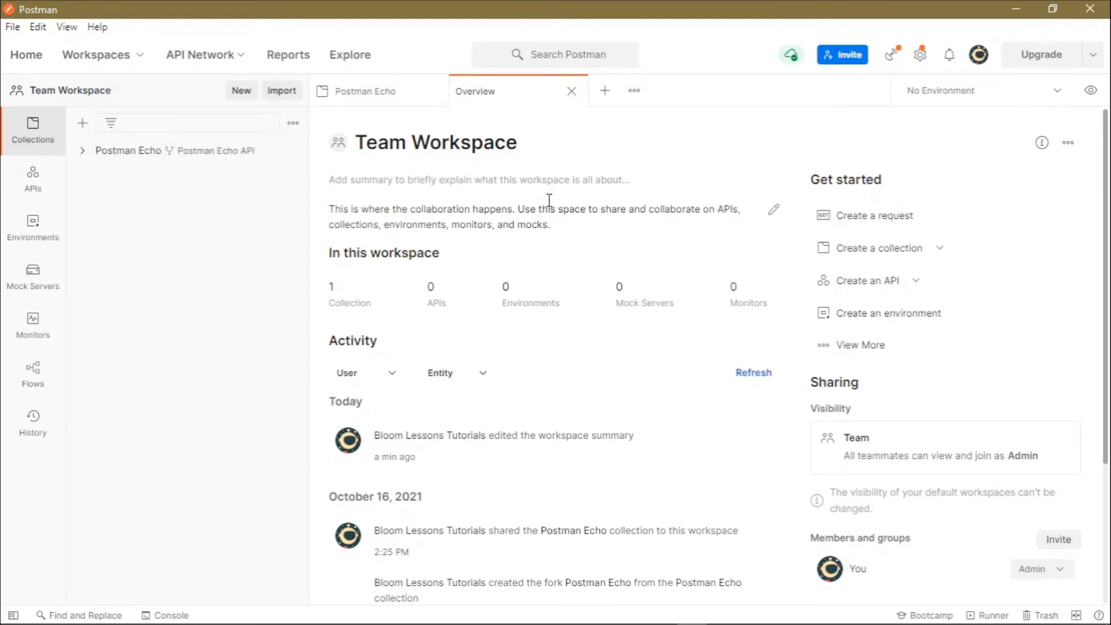
mouse_move(509, 110)
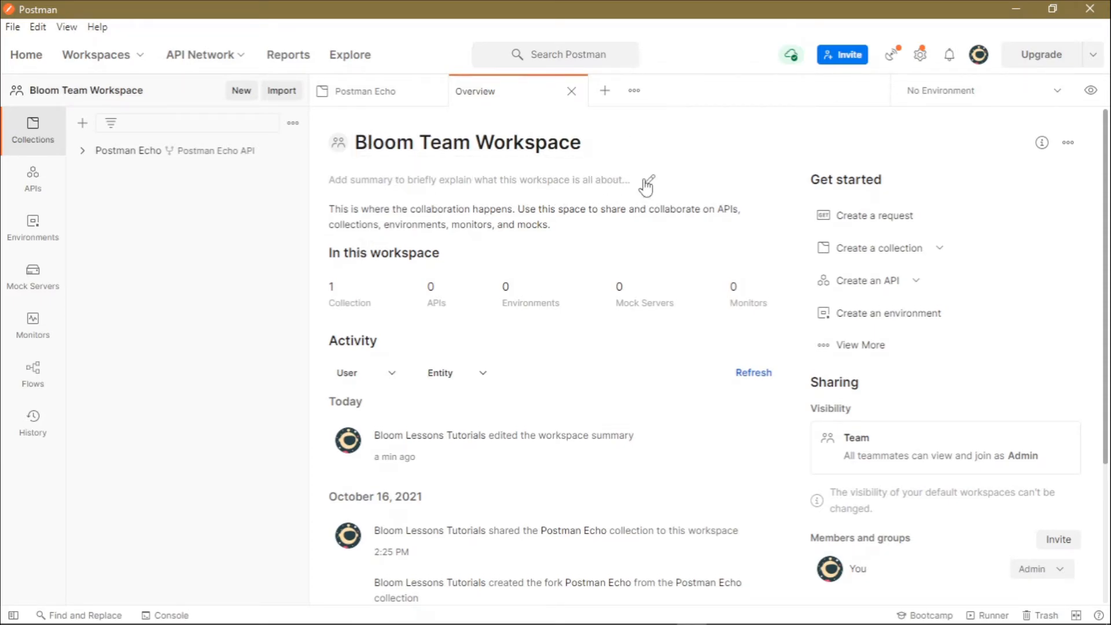
type("Bloom des")
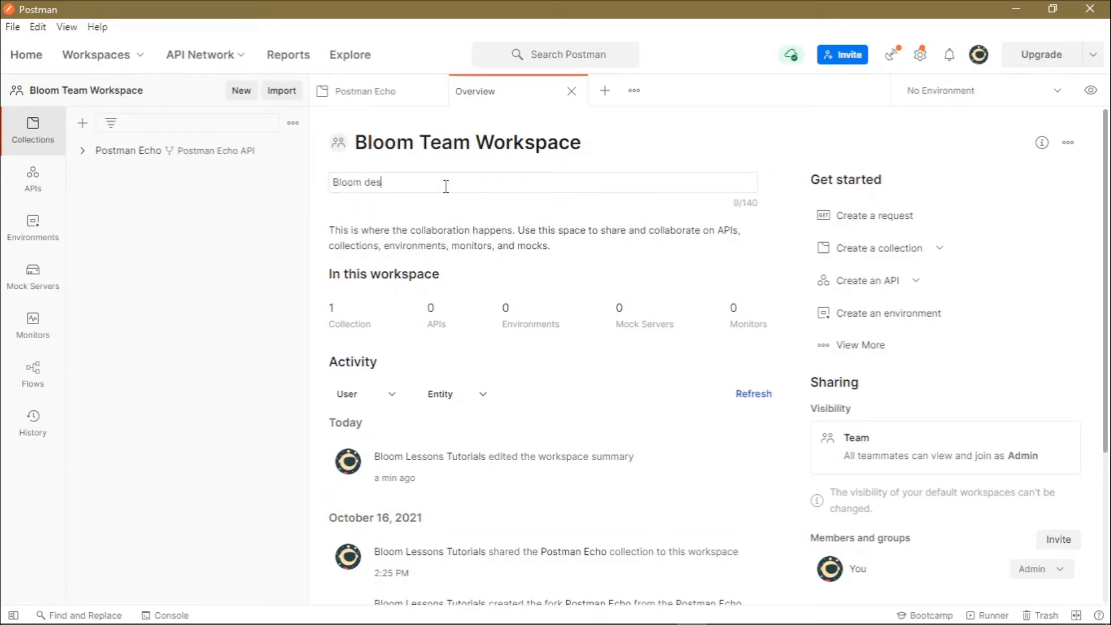
key("Backspace")
type("lessons tutorials workspace")
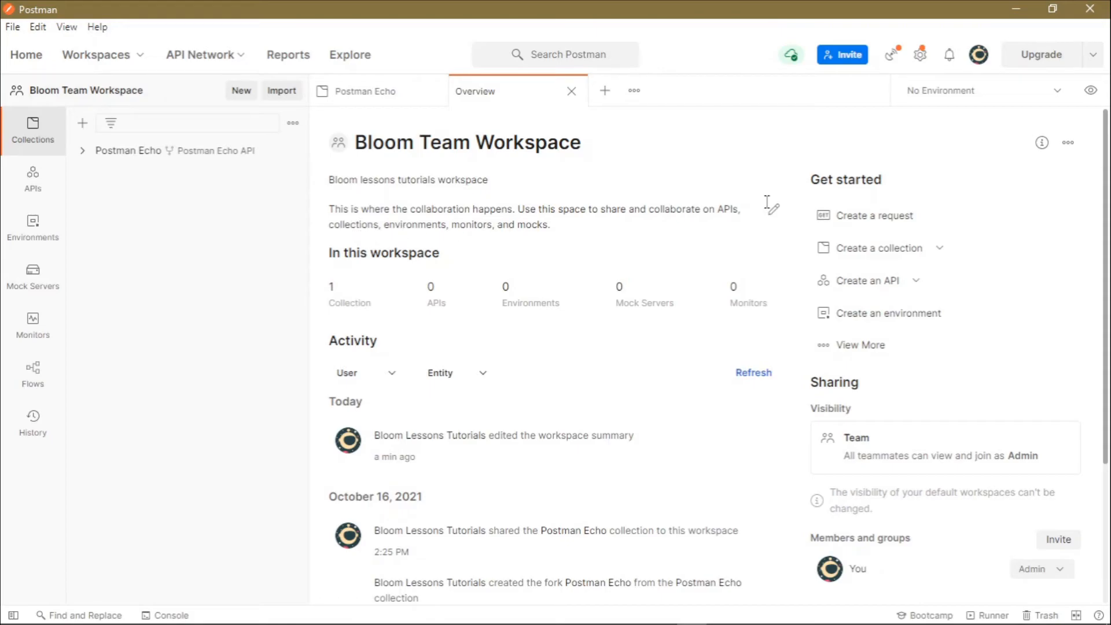
mouse_move(560, 210)
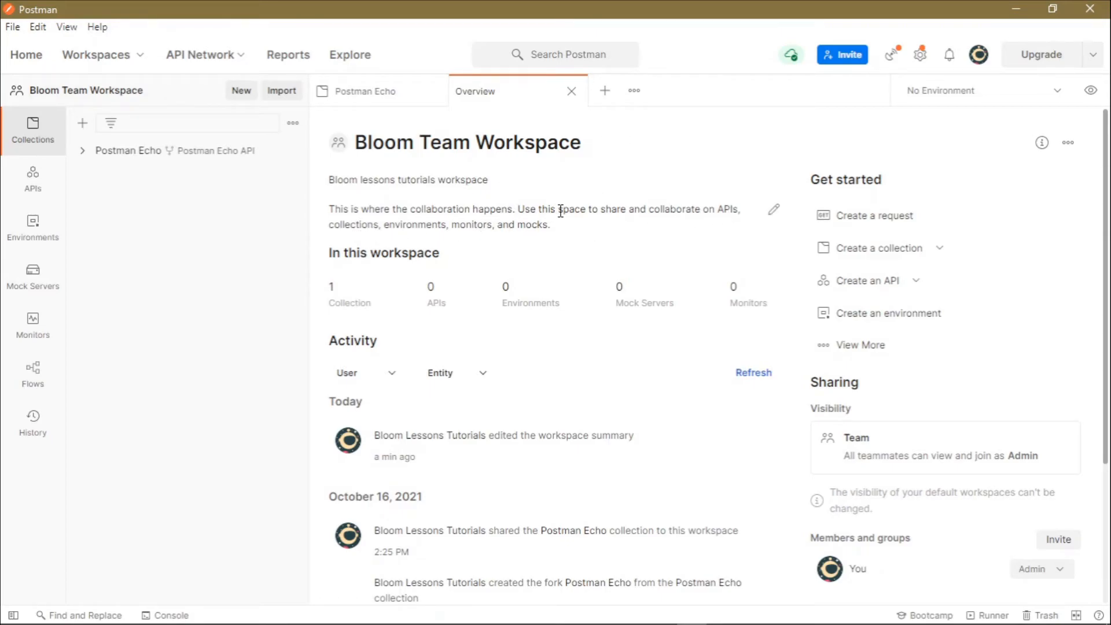
mouse_move(733, 215)
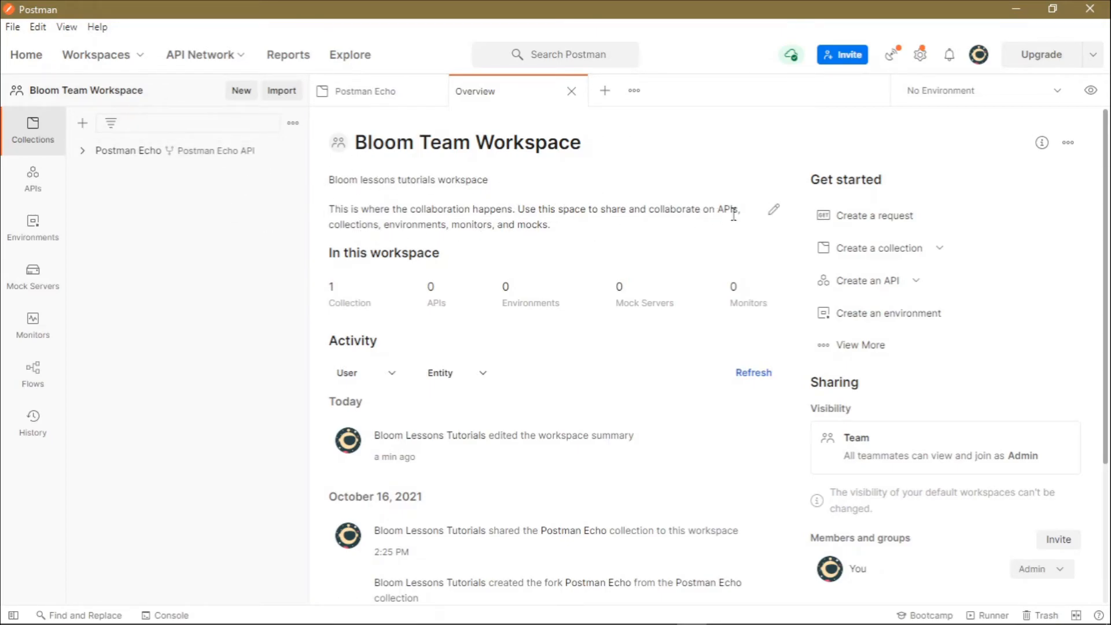
Save a markdown description with ## heading 'Learn to lear by doing' and a welcome line
left_click(773, 209)
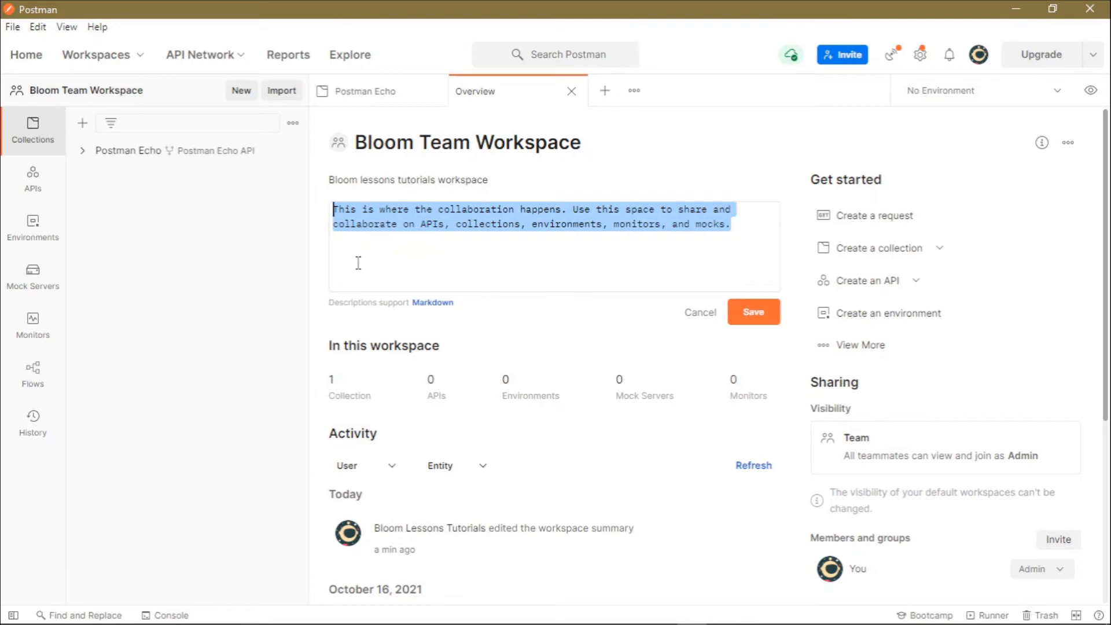
type("## Learn to lear by doing")
type("Welcome to bloom lessons where we unravel the easy things.")
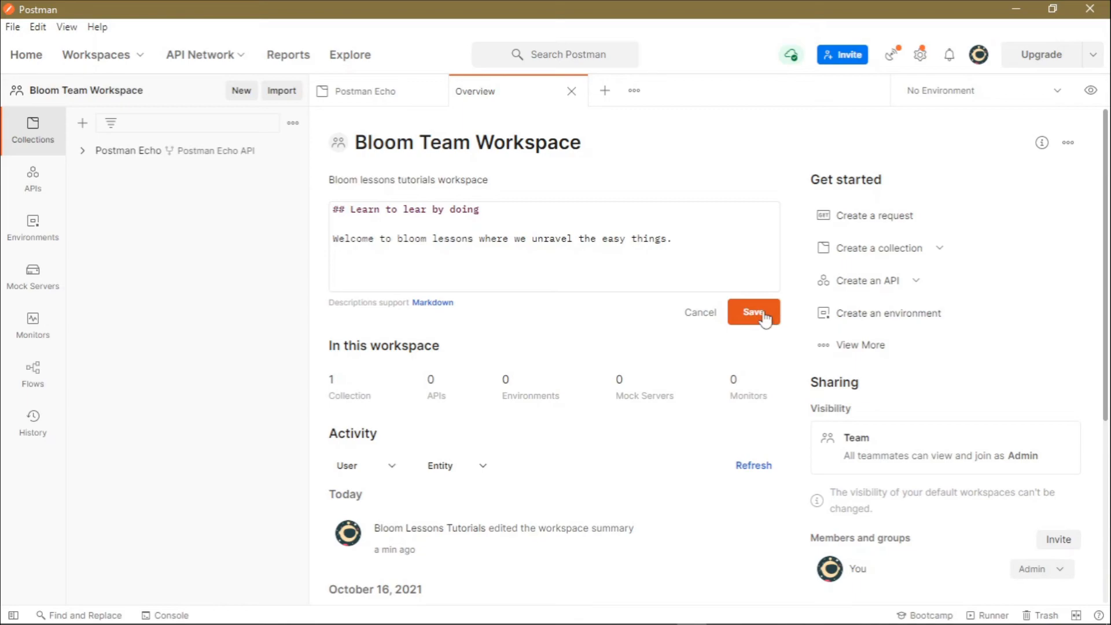
left_click(754, 313)
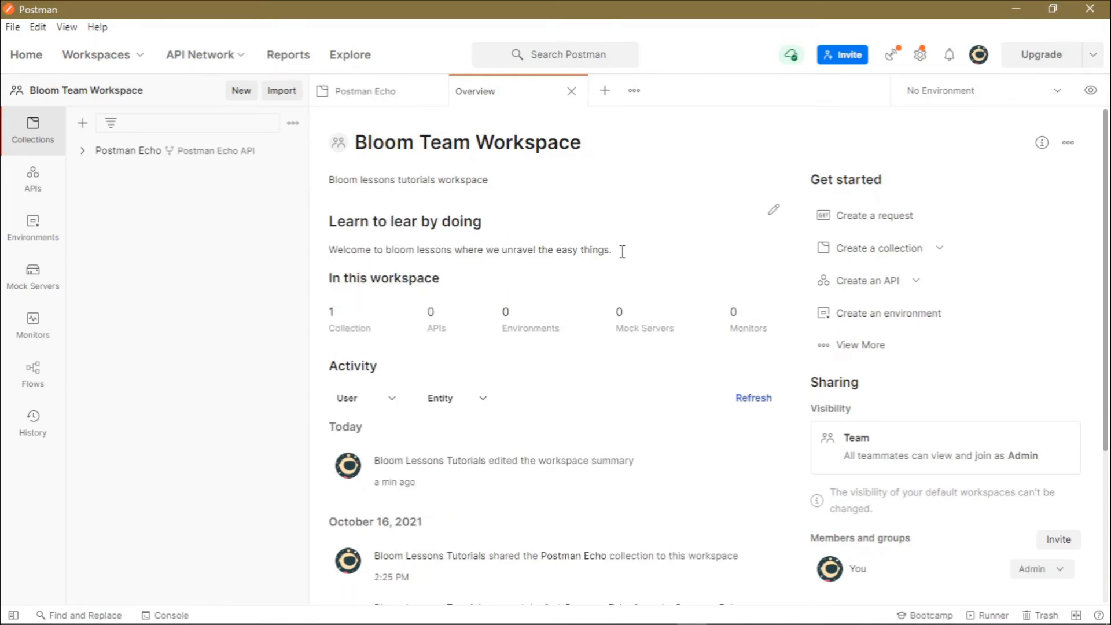